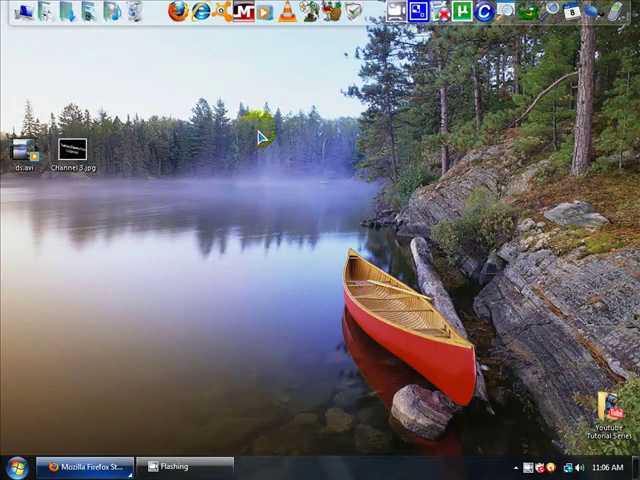
mouse_move(198, 148)
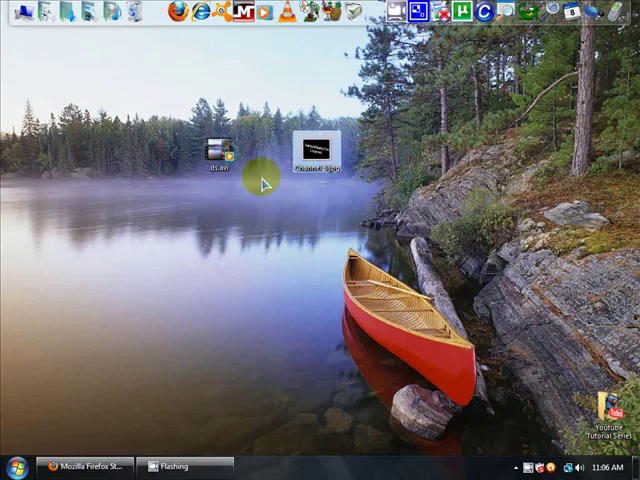
- Drag the desktop video and image icons toward the centre into open space
left_click_drag(216, 160, 120, 150)
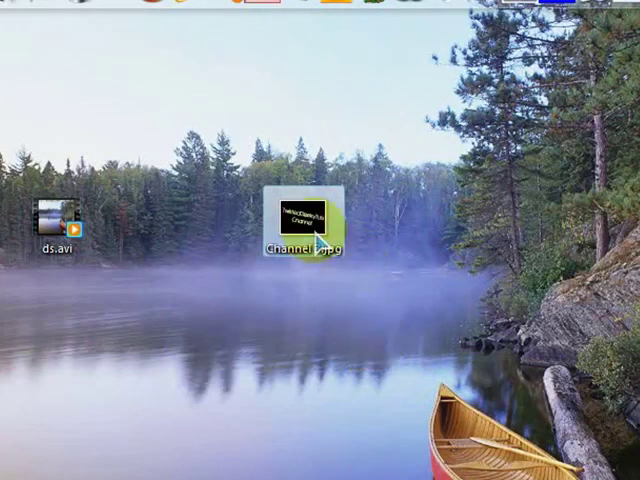
mouse_move(320, 250)
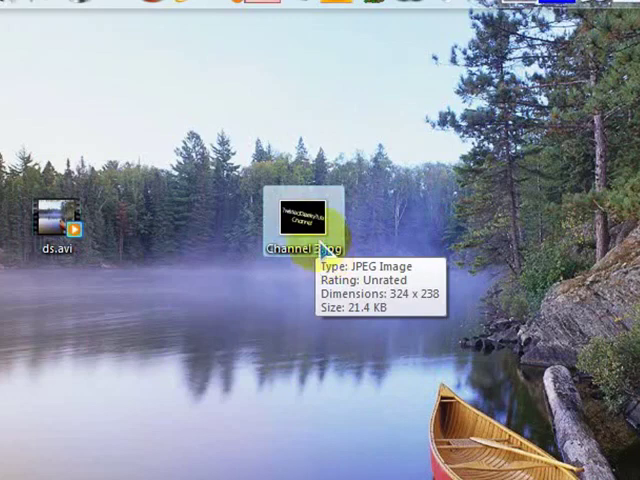
- Rename the JPEG image to 'Channel 1' with no extension and accept the rename warning
right_click(304, 224)
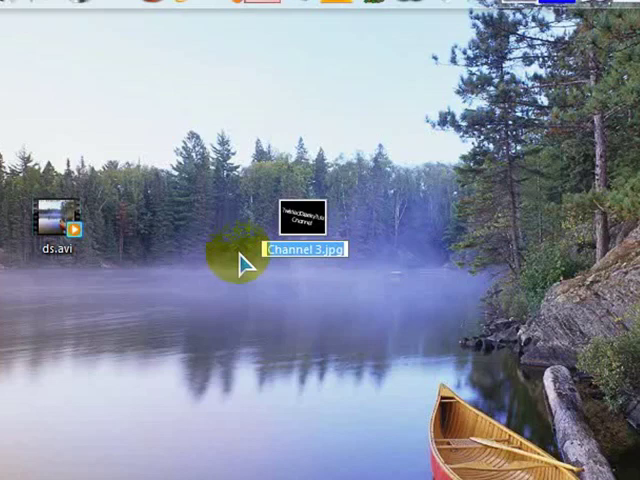
type("Channel 1")
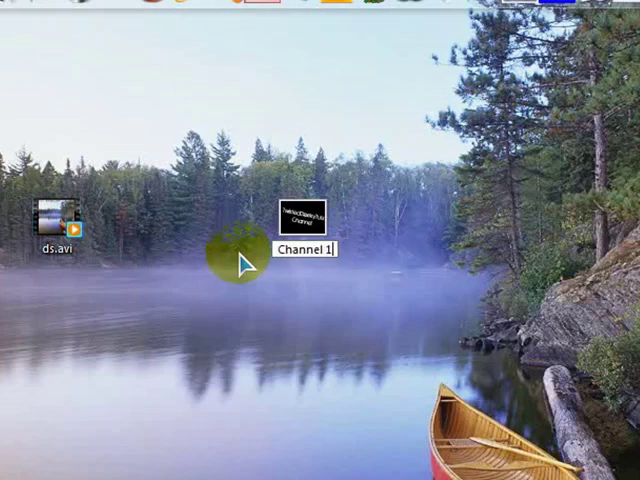
key("Return")
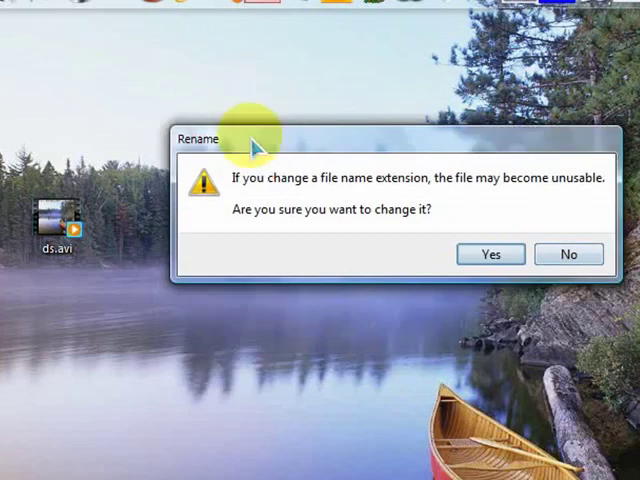
mouse_move(578, 330)
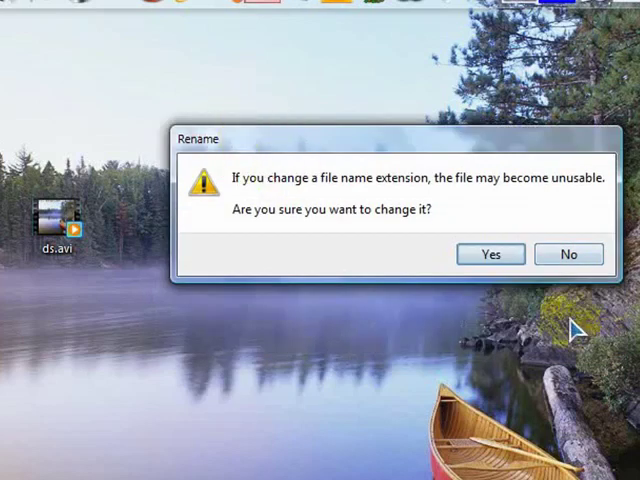
mouse_move(576, 324)
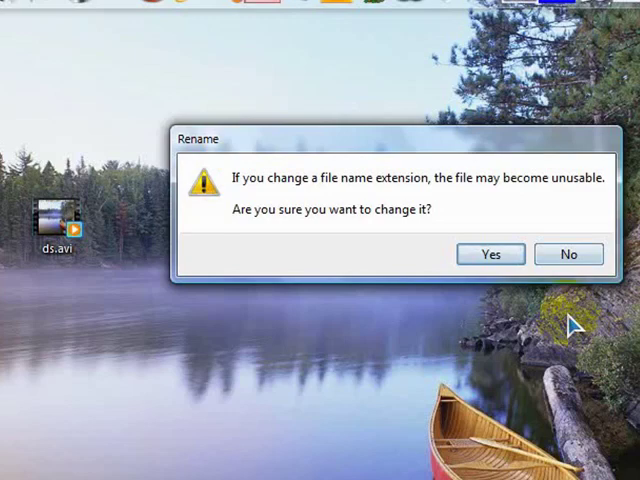
left_click(490, 254)
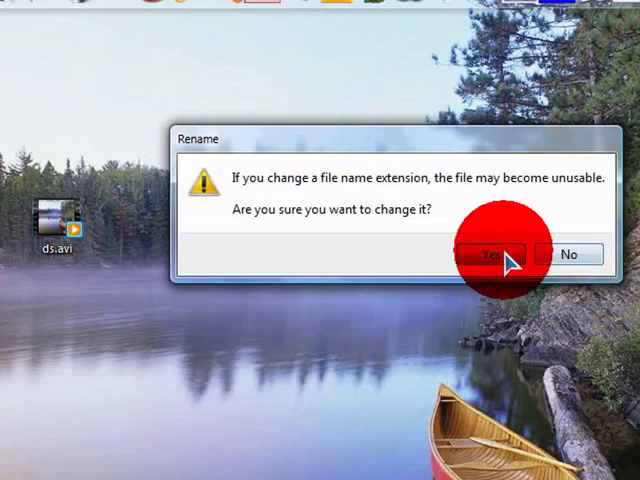
left_click(490, 254)
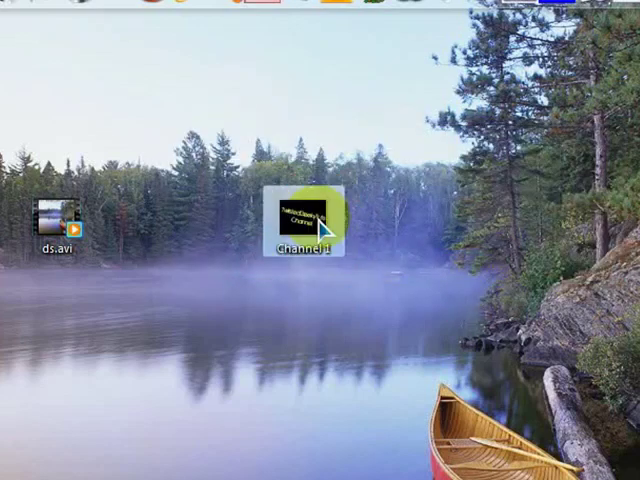
- Show Channel 1 only offers Open With, then rename the video file to 'Video.avi'
double_click(304, 224)
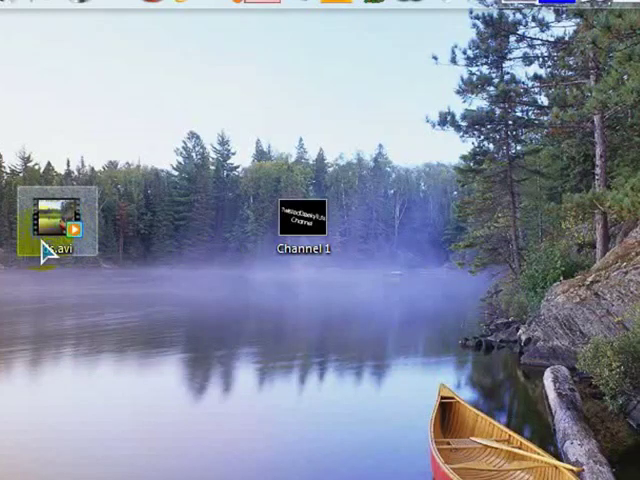
double_click(304, 224)
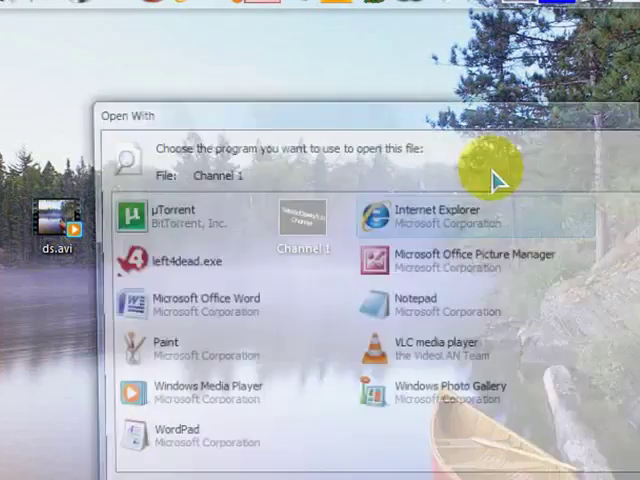
right_click(58, 220)
type("Video")
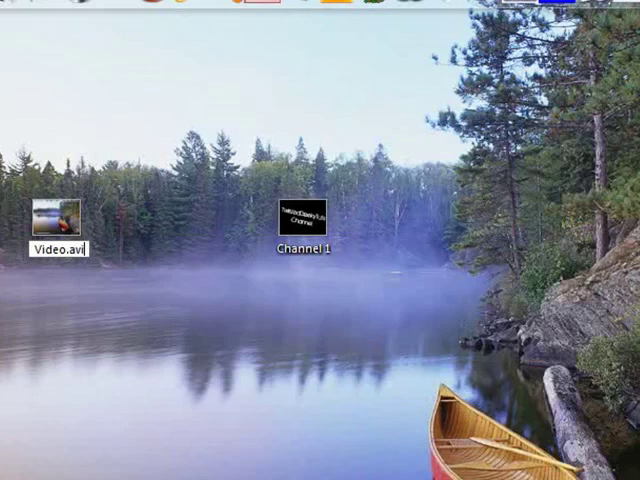
- Rename the image back to 'Channel 1.jpg', then bring up the Start menu
right_click(304, 220)
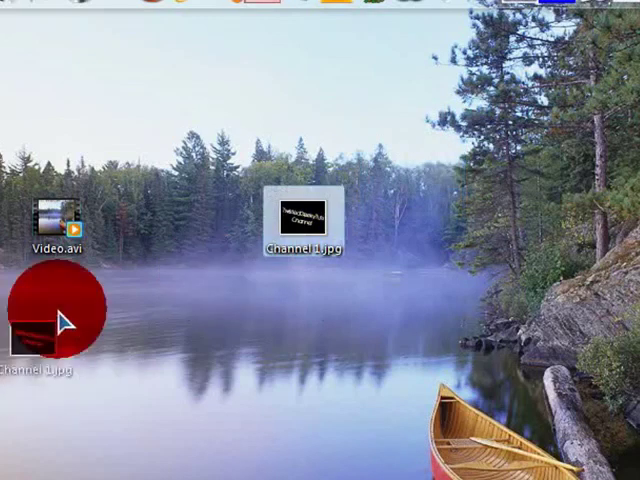
left_click(20, 456)
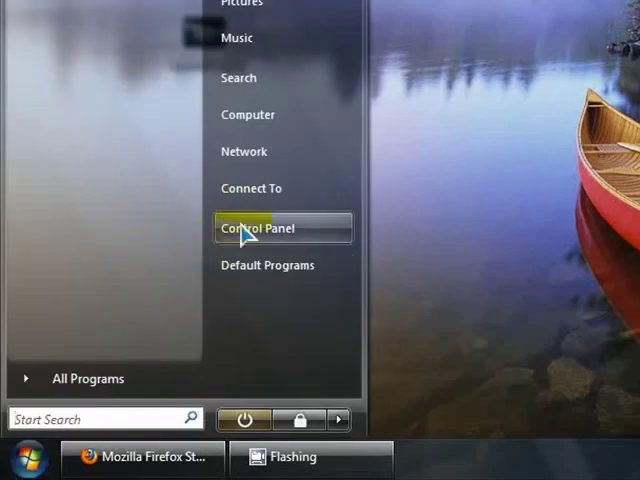
- Go into Control Panel and bring up the Folder Options dialog
left_click(268, 228)
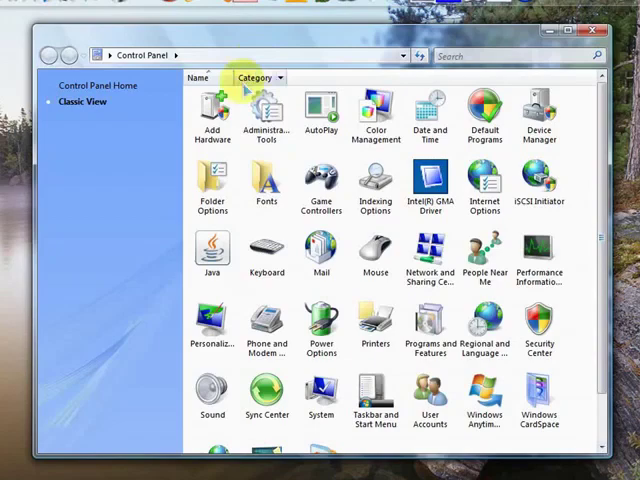
double_click(212, 184)
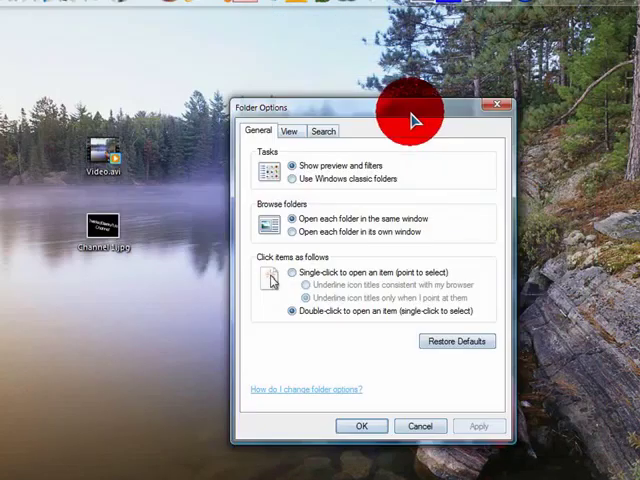
- Enable 'Hide extensions for known file types' in View settings and apply it
left_click(288, 130)
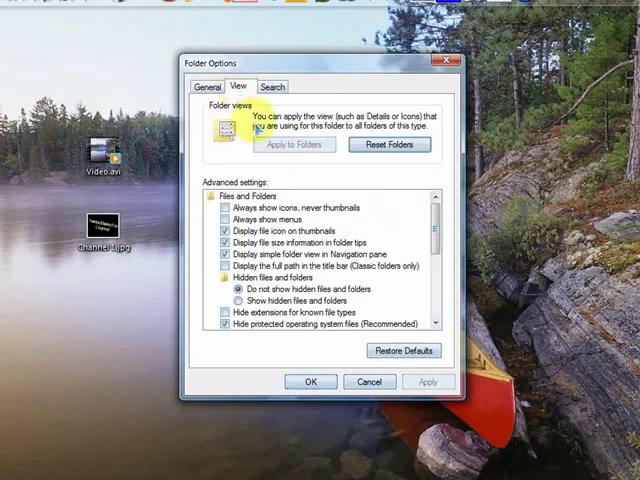
scroll("down", 3)
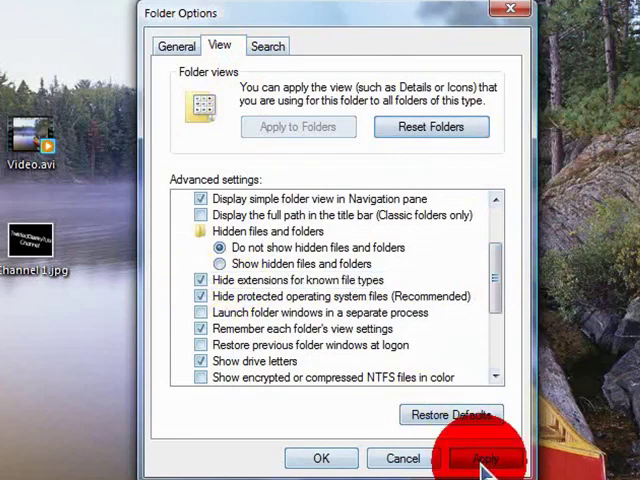
left_click(484, 458)
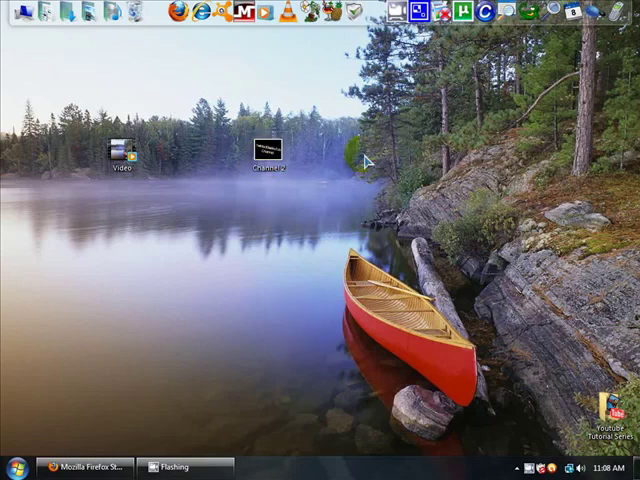
double_click(268, 144)
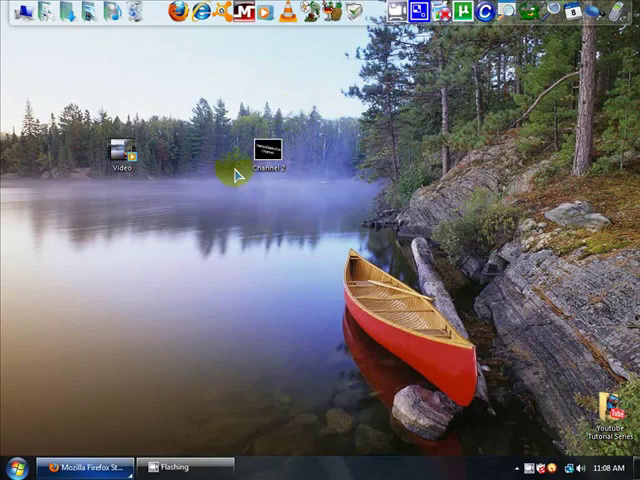
right_click(124, 152)
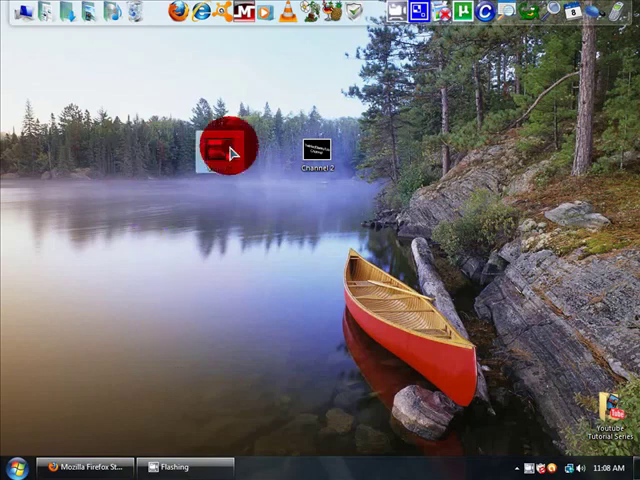
double_click(228, 142)
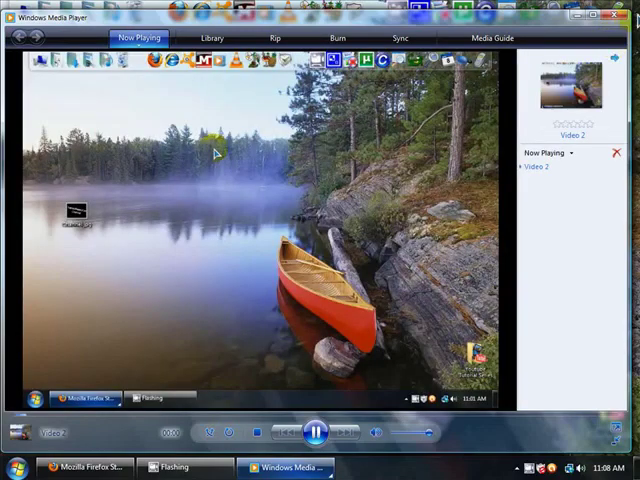
left_click(628, 16)
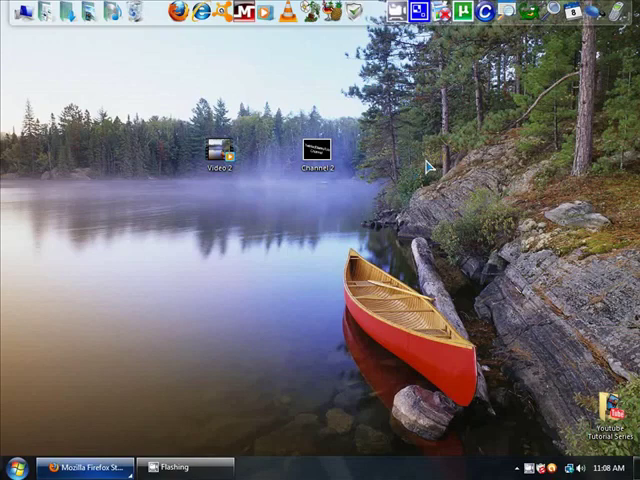